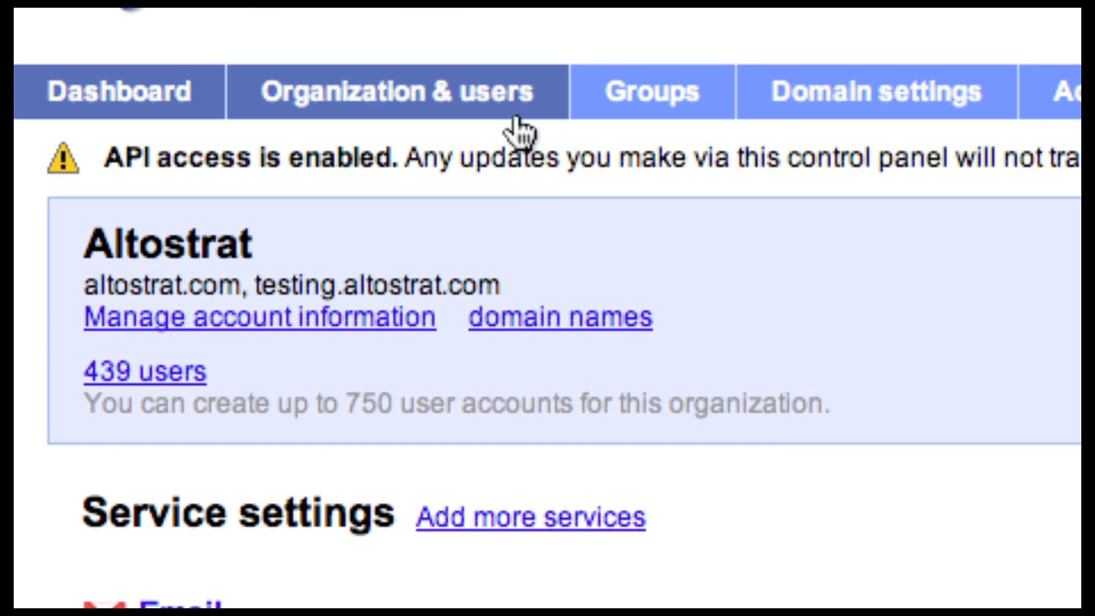
Bring up Organization & users management for altostrat.com from the dashboard.
click(394, 92)
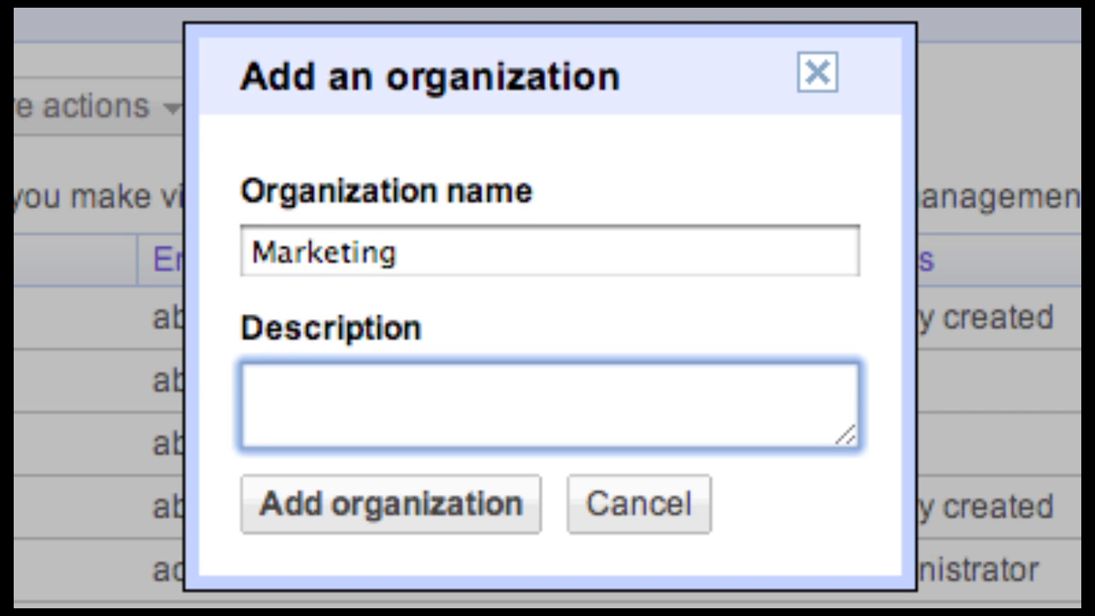
Add the Marketing organization with description 'For All marketing employees.'.
text(For All marketing employees.)
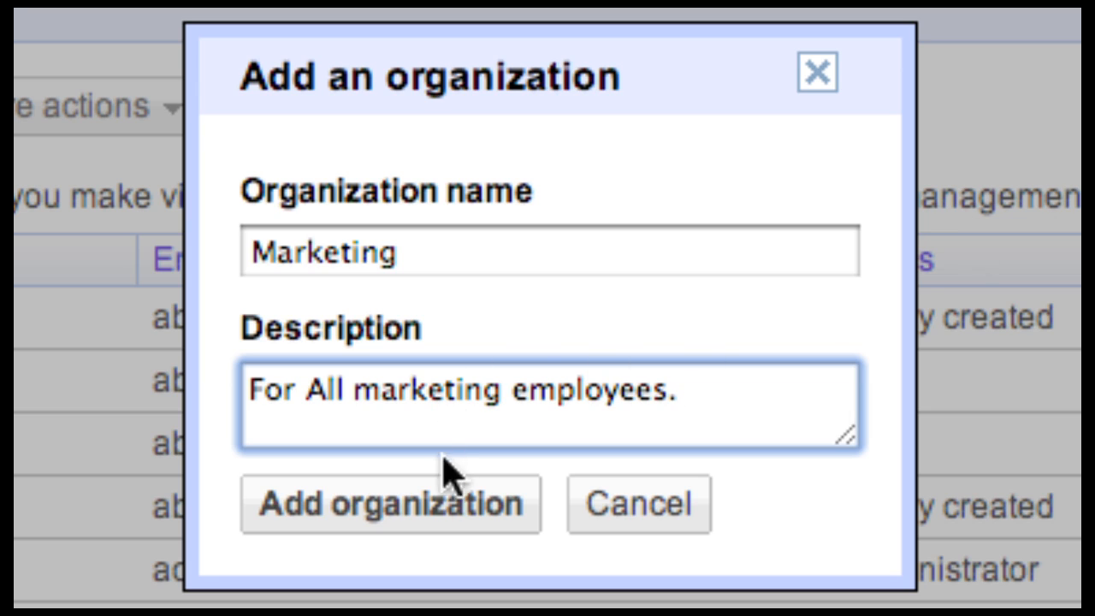
click(390, 503)
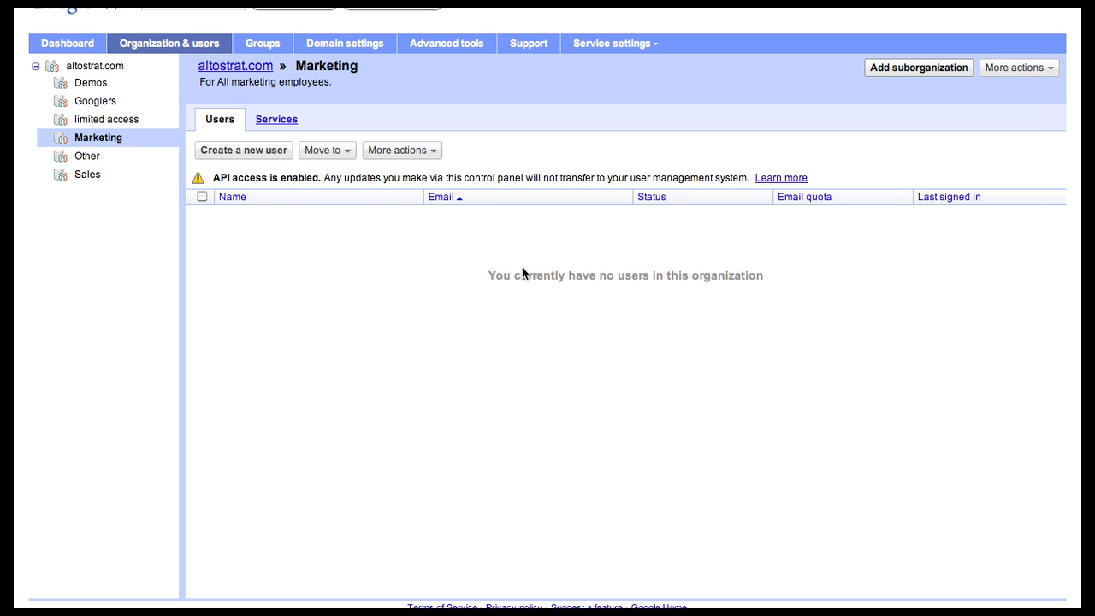
mouse_move(274, 197)
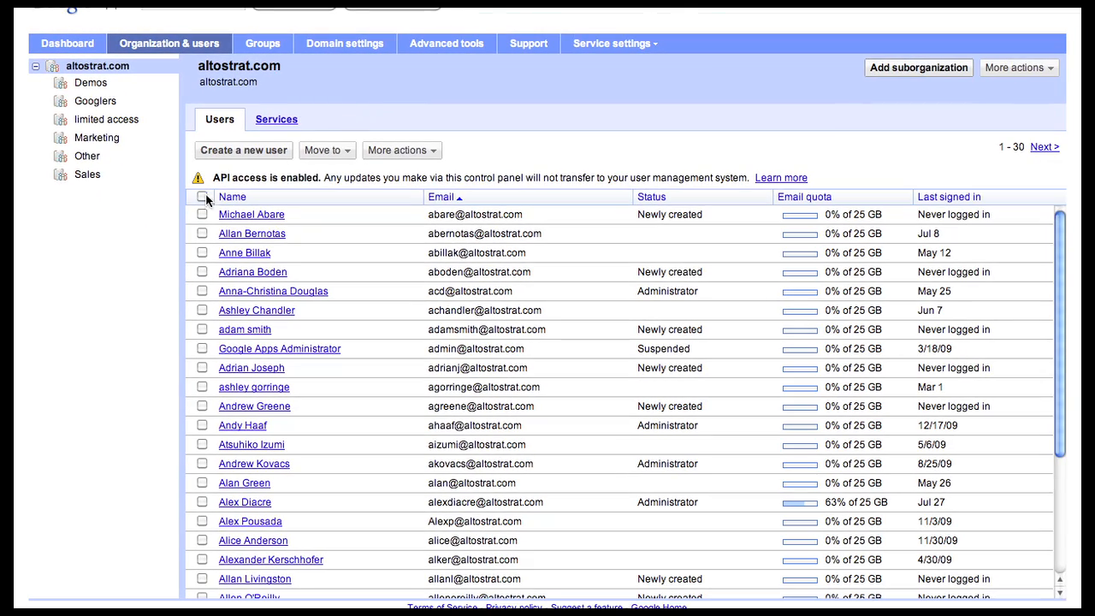
click(202, 214)
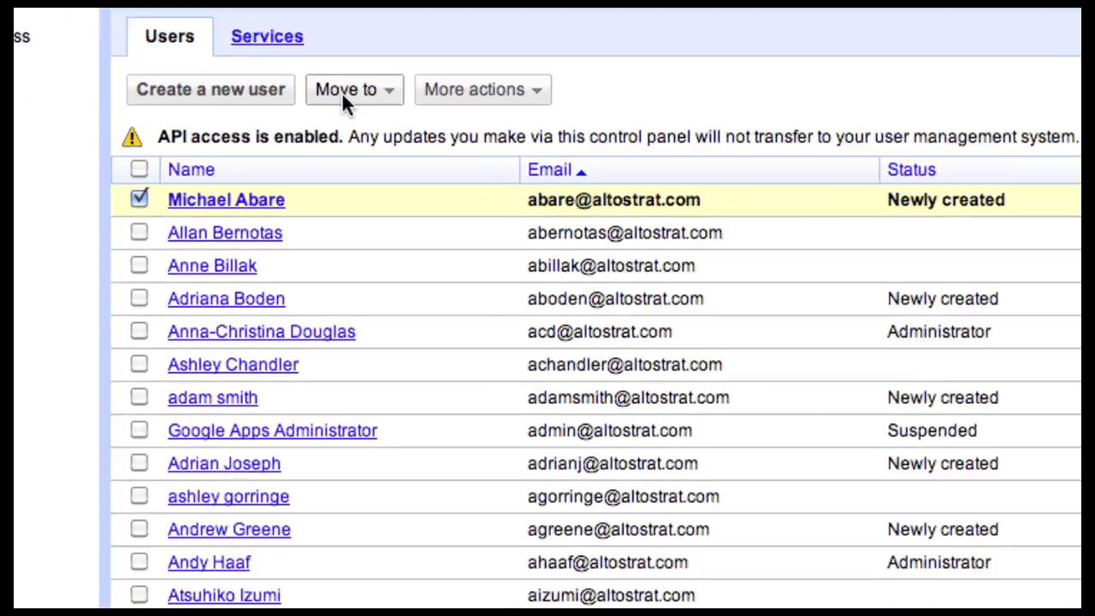
click(352, 89)
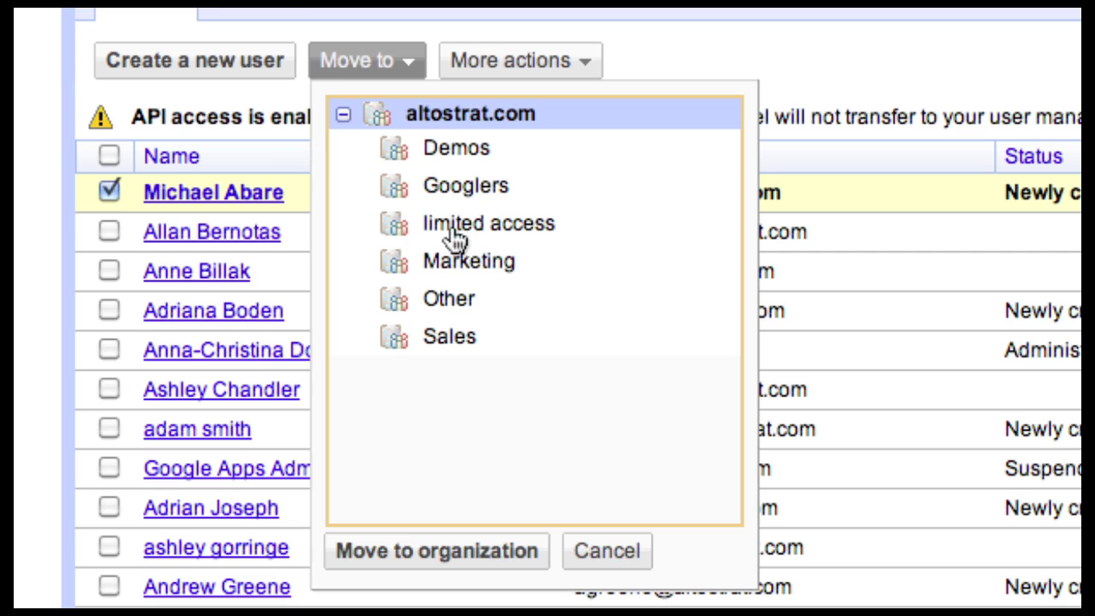
click(472, 260)
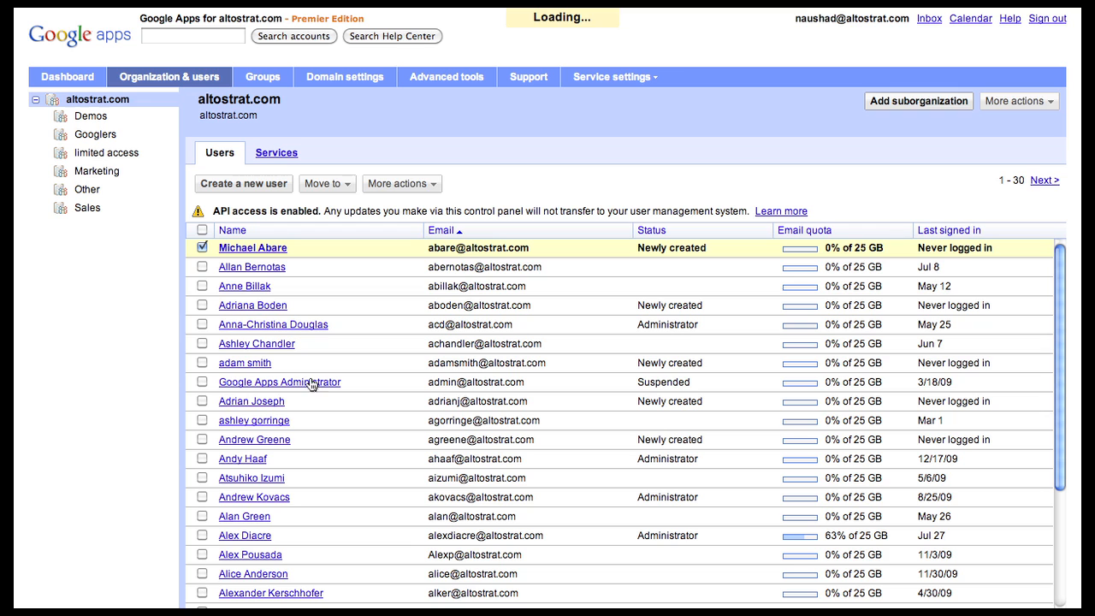
mouse_move(117, 181)
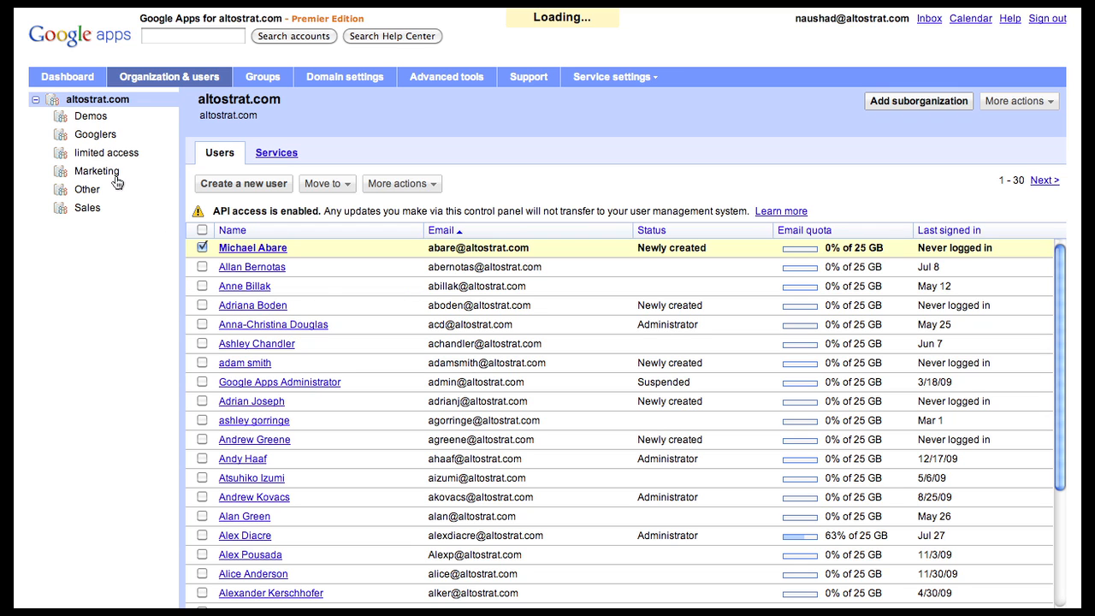
click(95, 171)
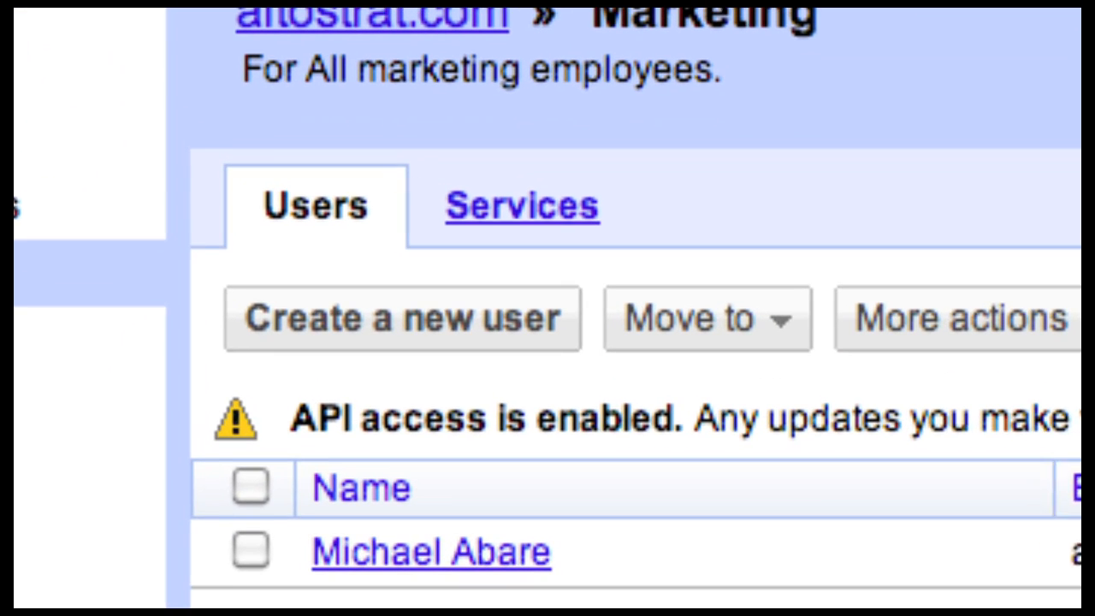
Override Marketing's inherited Google Docs service setting, leaving it switched on.
click(521, 206)
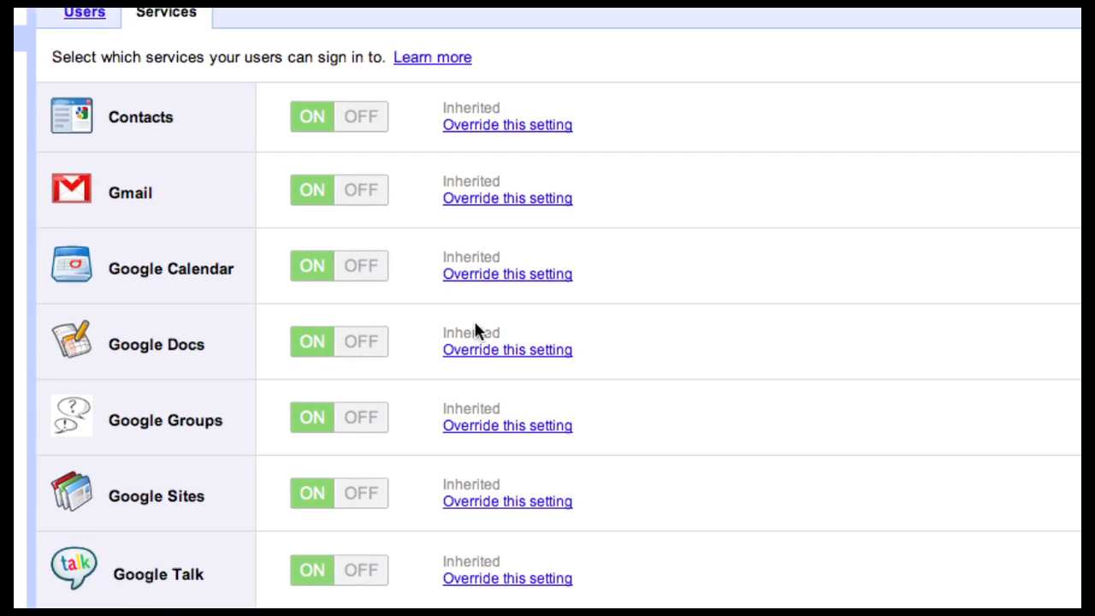
click(506, 349)
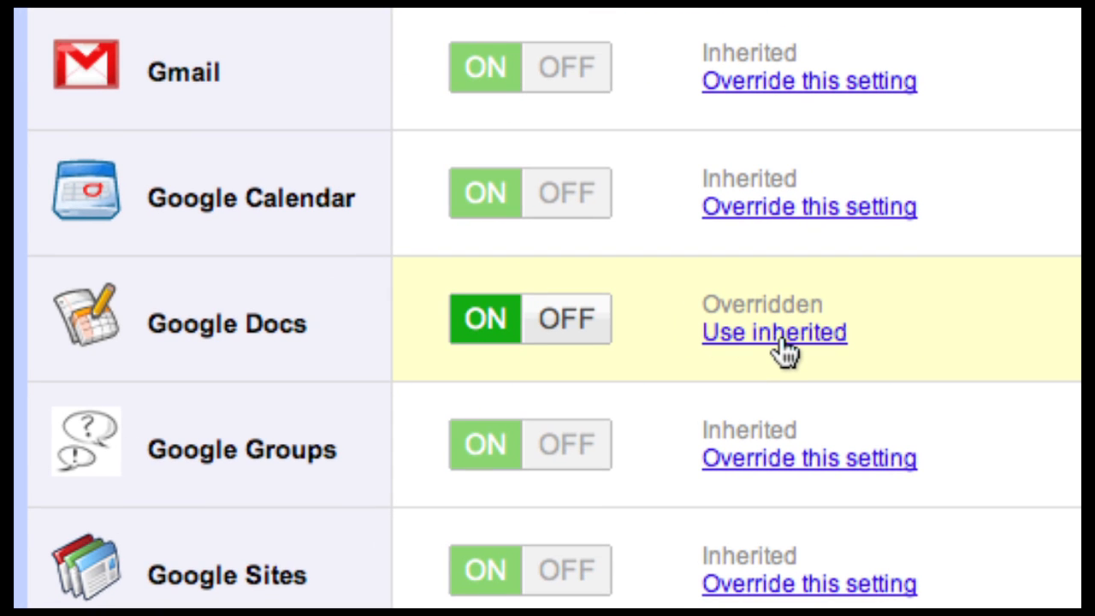
mouse_move(671, 368)
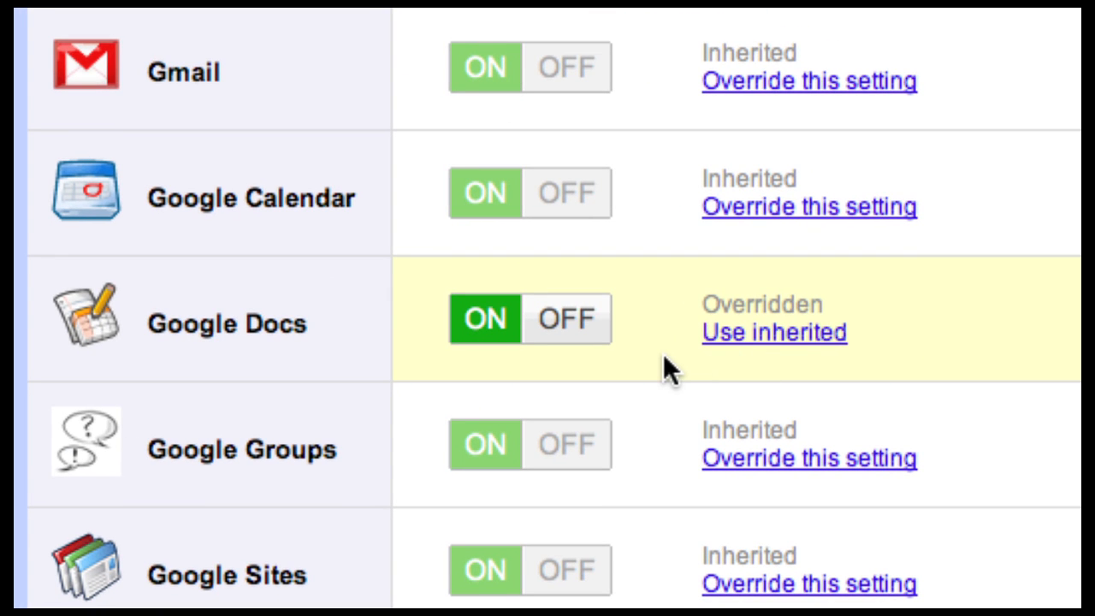
click(564, 318)
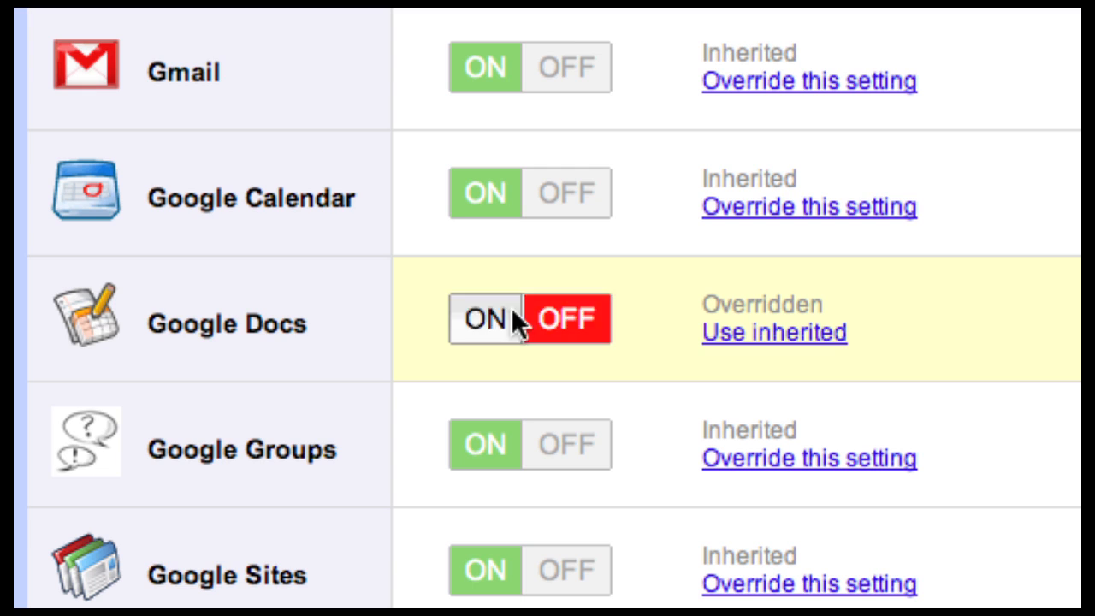
click(485, 318)
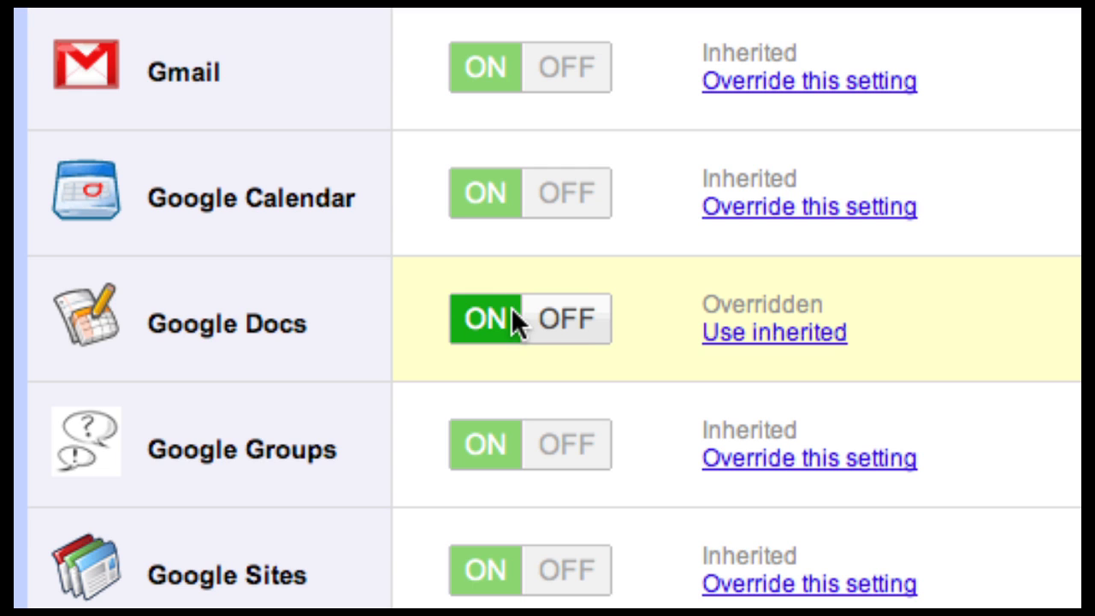